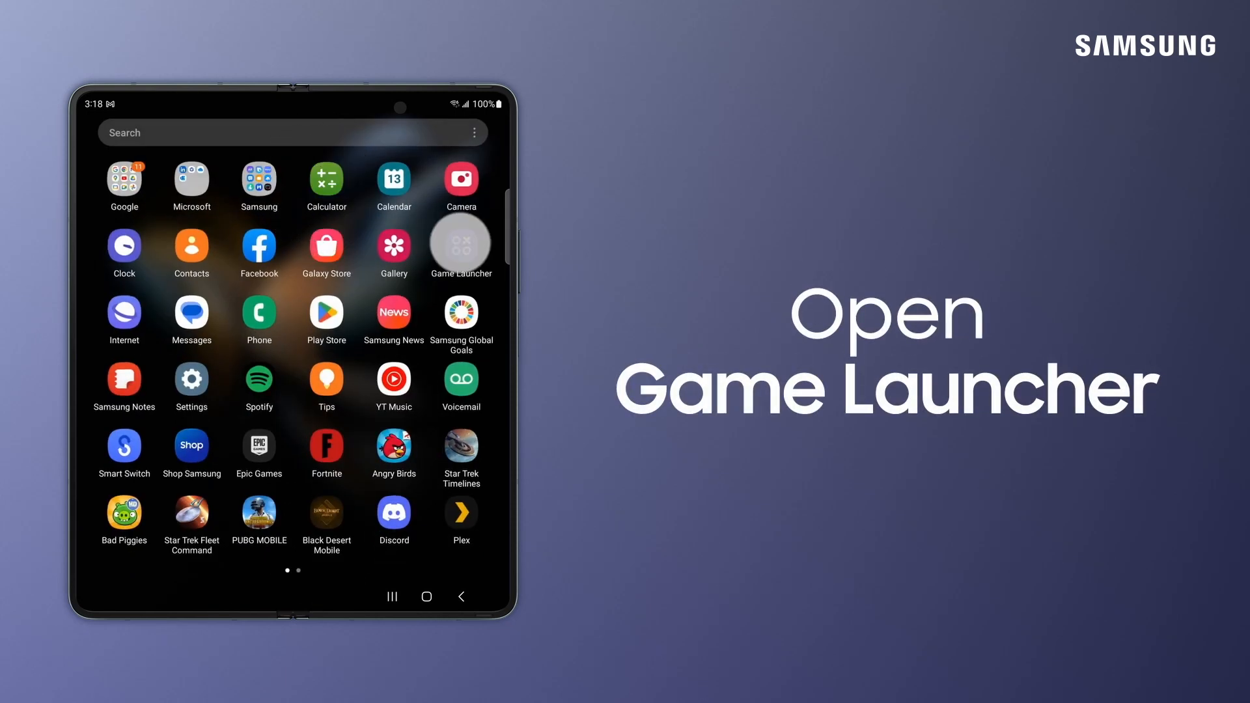
# Launch Game Launcher from the Apps screen so its agreement prompt appears
pyautogui.click(460, 245)
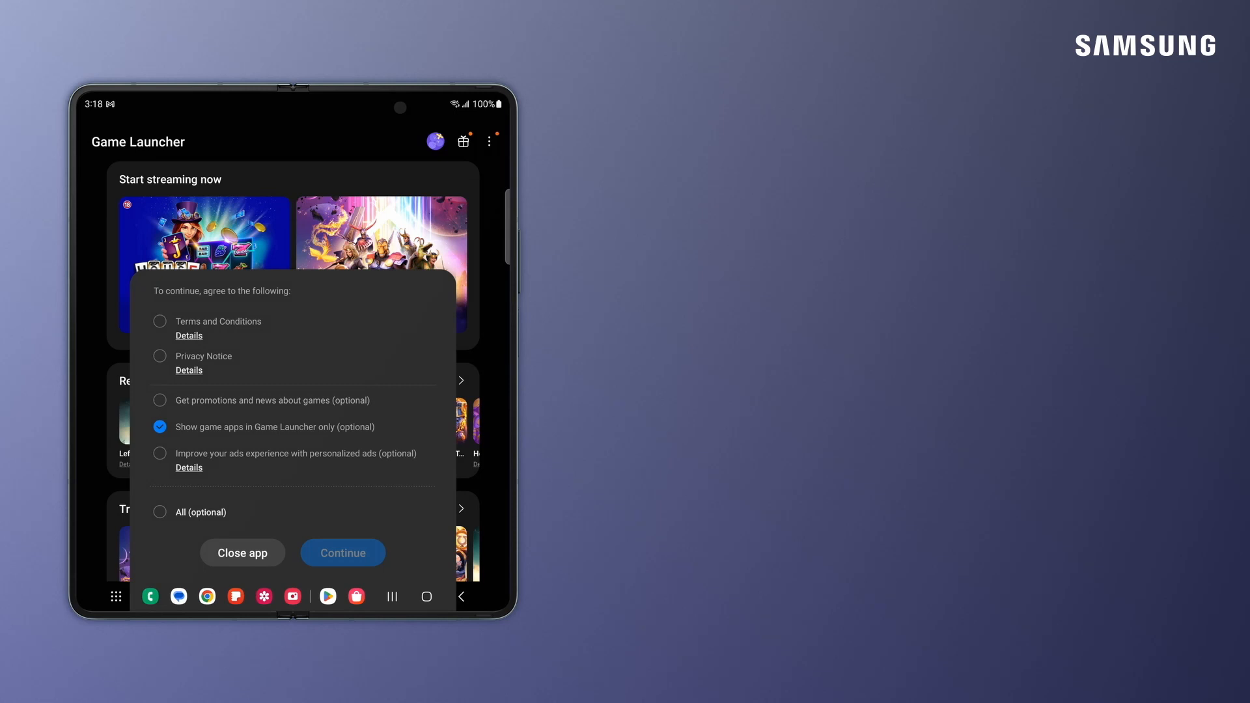
# Agree to the Terms and Conditions and Privacy Notice and continue to the game hub
pyautogui.click(159, 320)
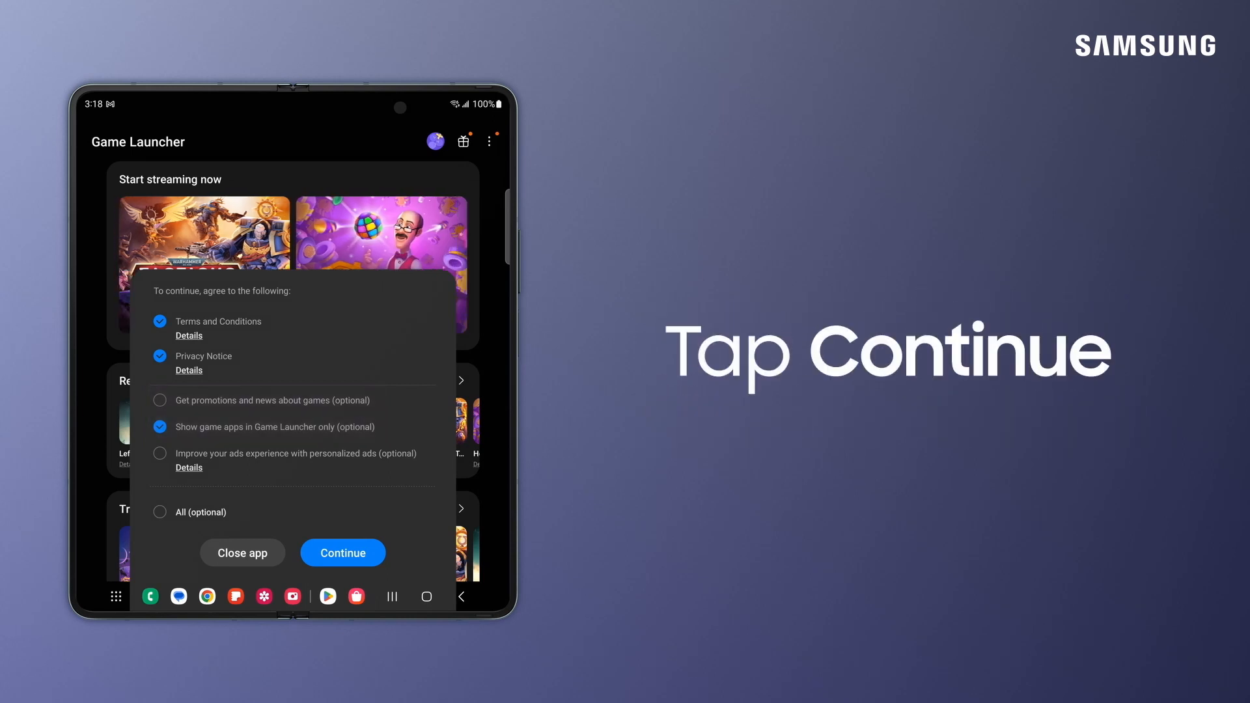
pyautogui.click(342, 552)
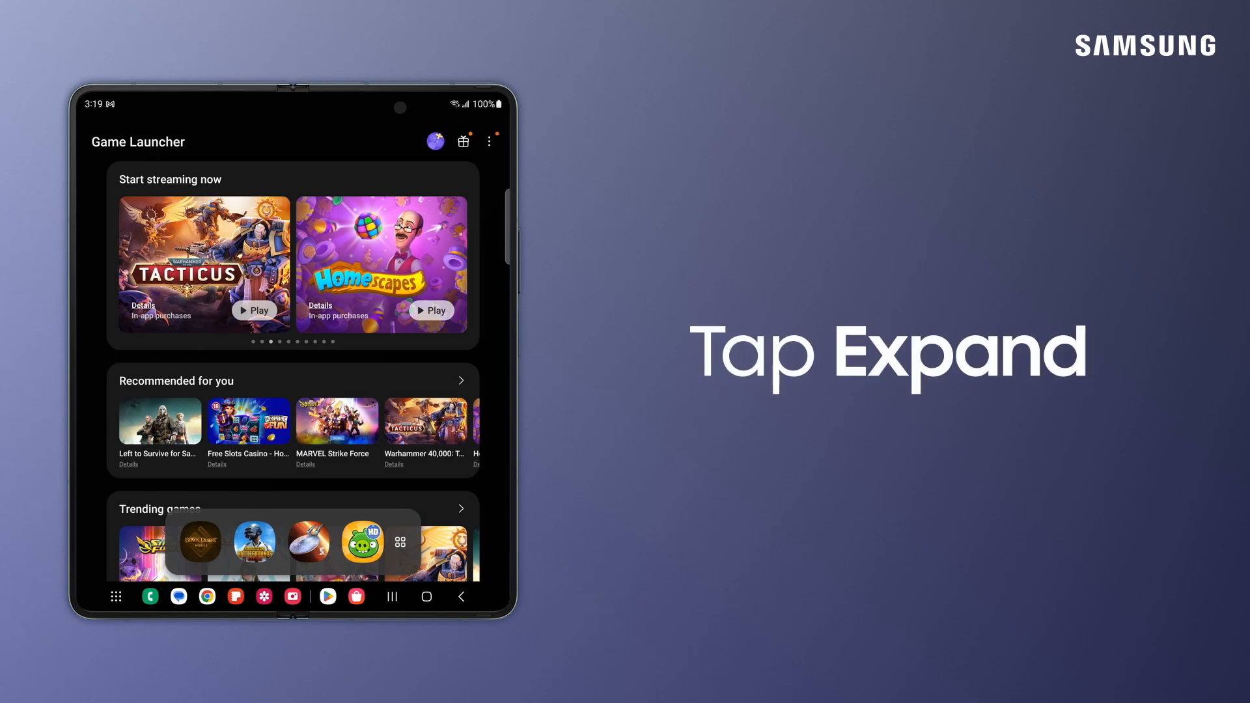
pyautogui.click(399, 544)
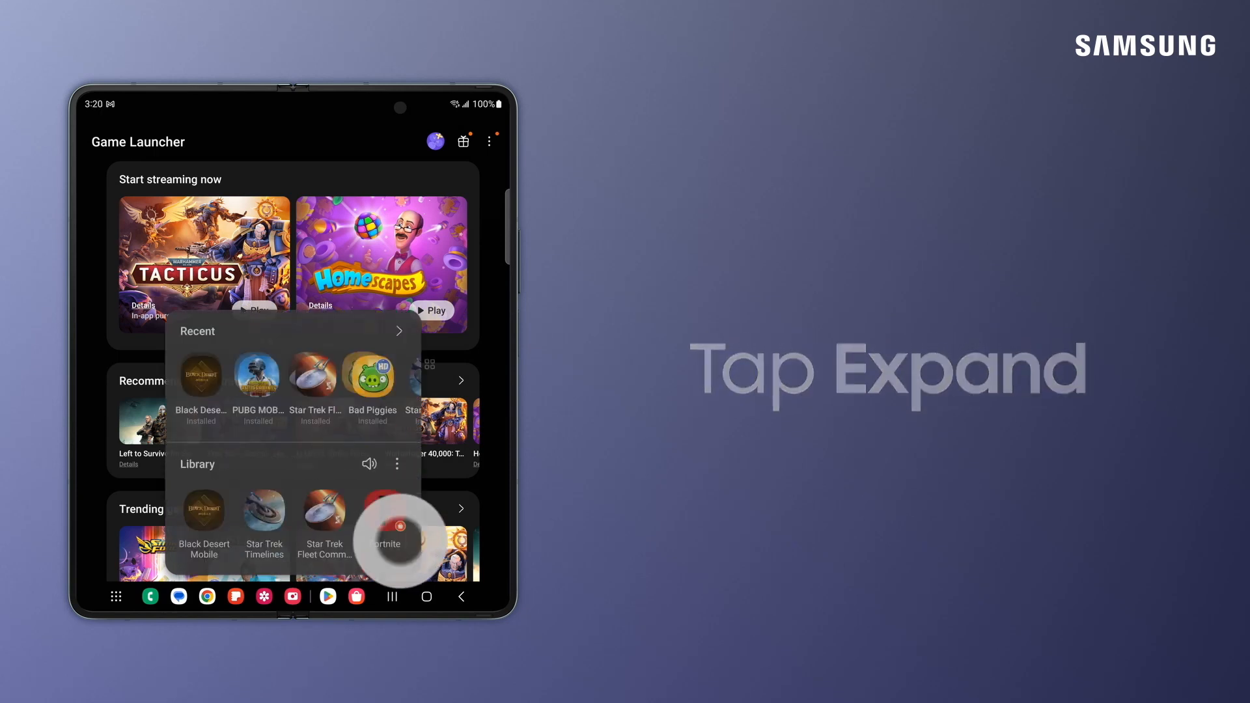
pyautogui.click(399, 526)
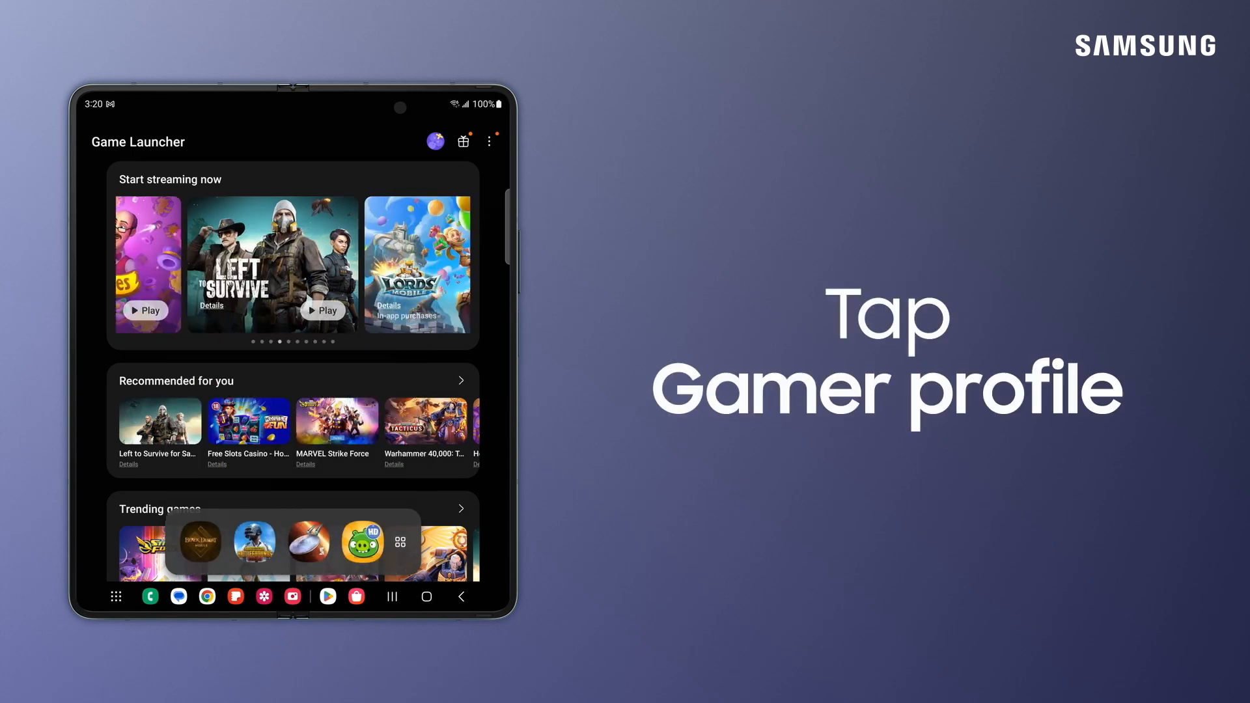
pyautogui.click(434, 142)
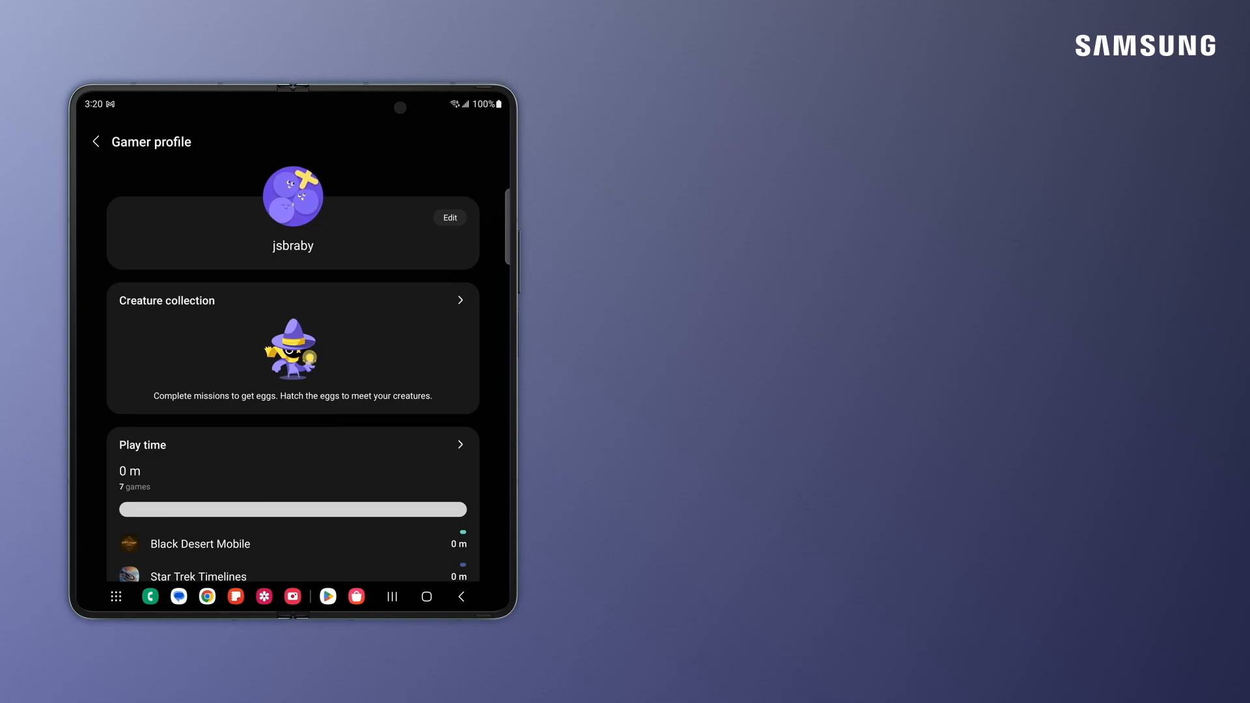
pyautogui.scroll(-3)
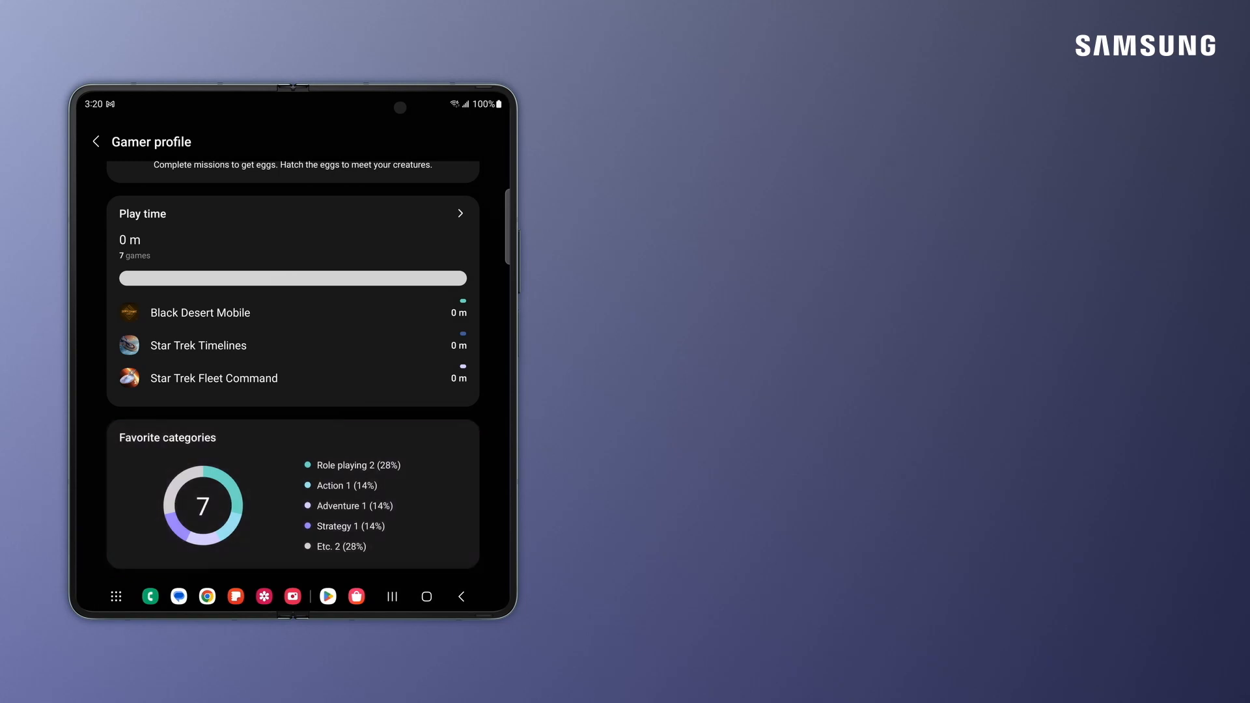
pyautogui.scroll(-3)
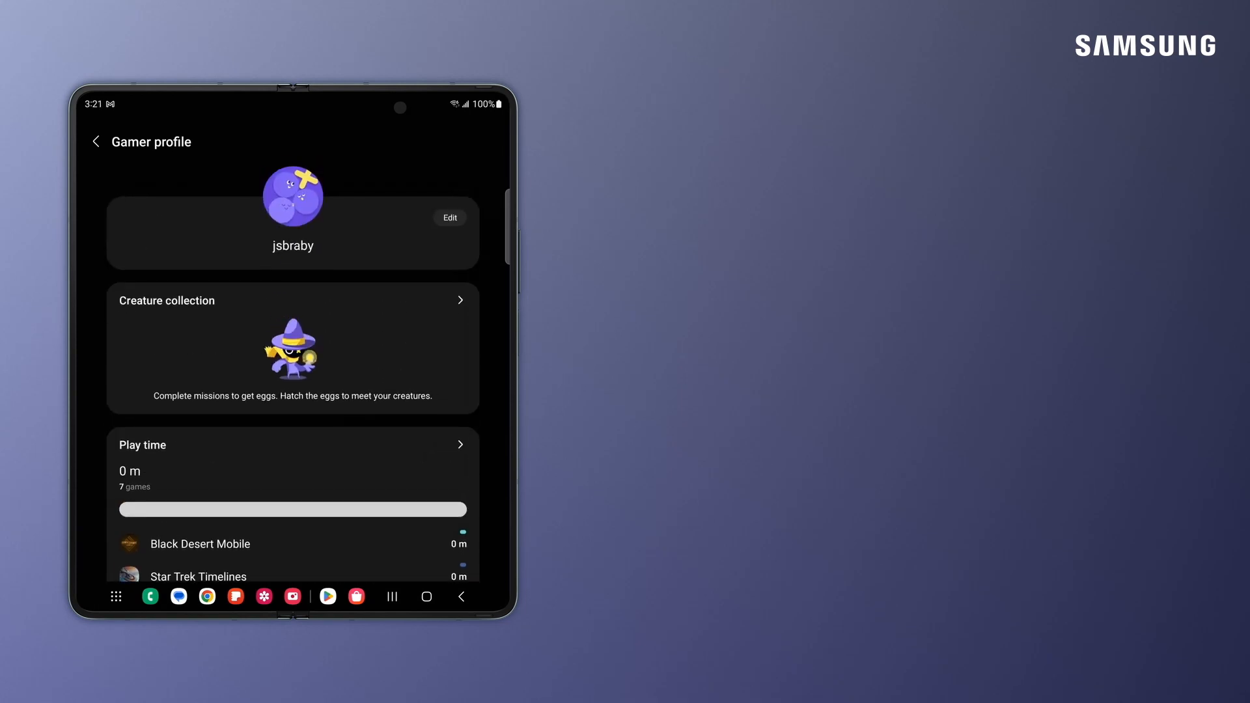
pyautogui.click(95, 142)
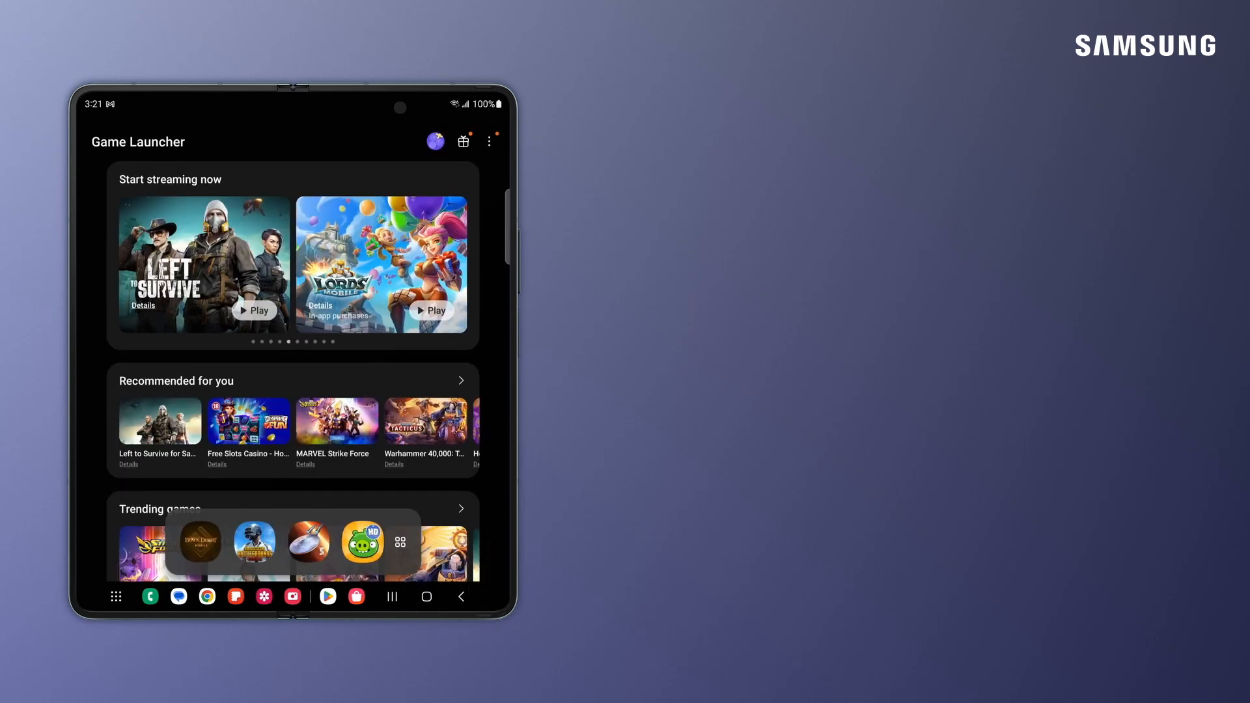
pyautogui.click(464, 140)
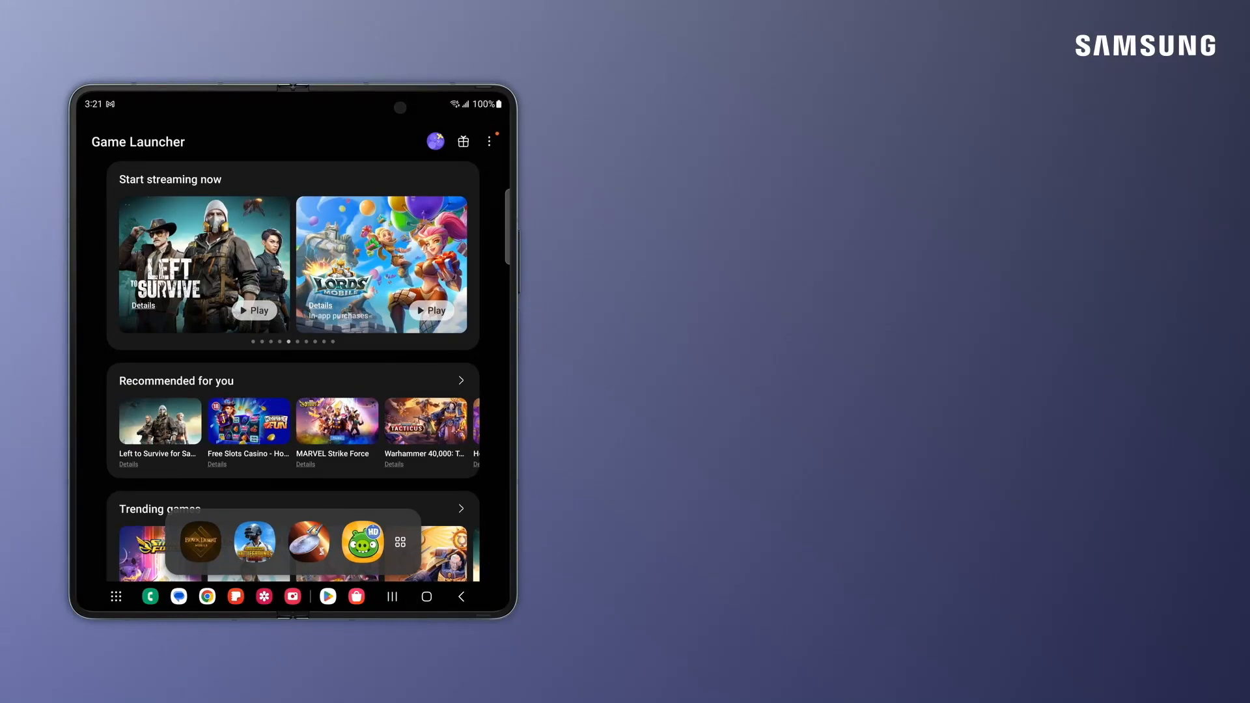
pyautogui.click(489, 141)
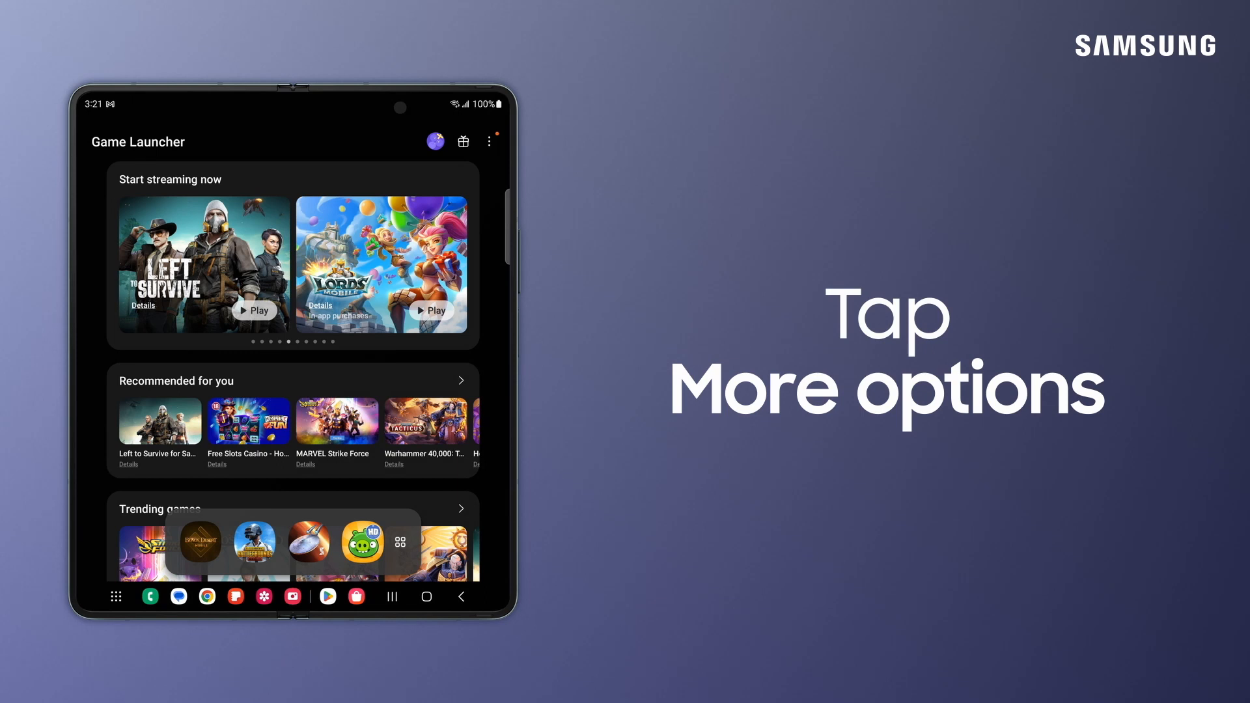
pyautogui.click(488, 140)
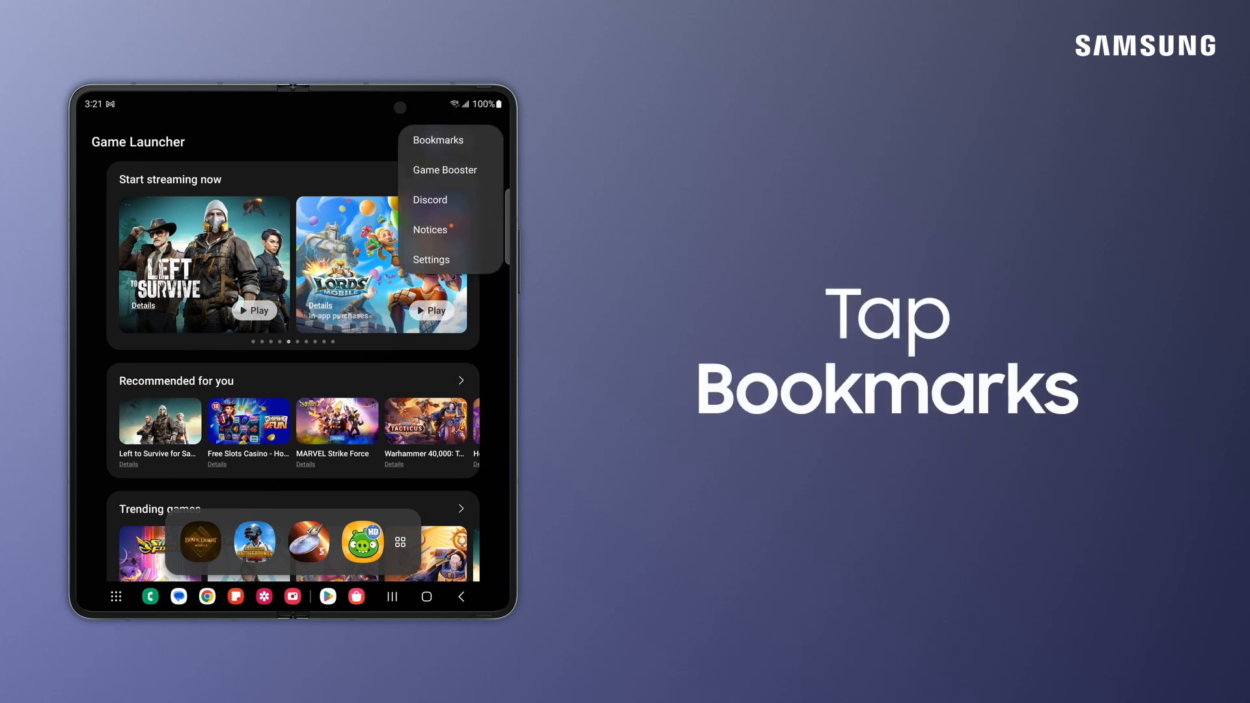
pyautogui.click(439, 139)
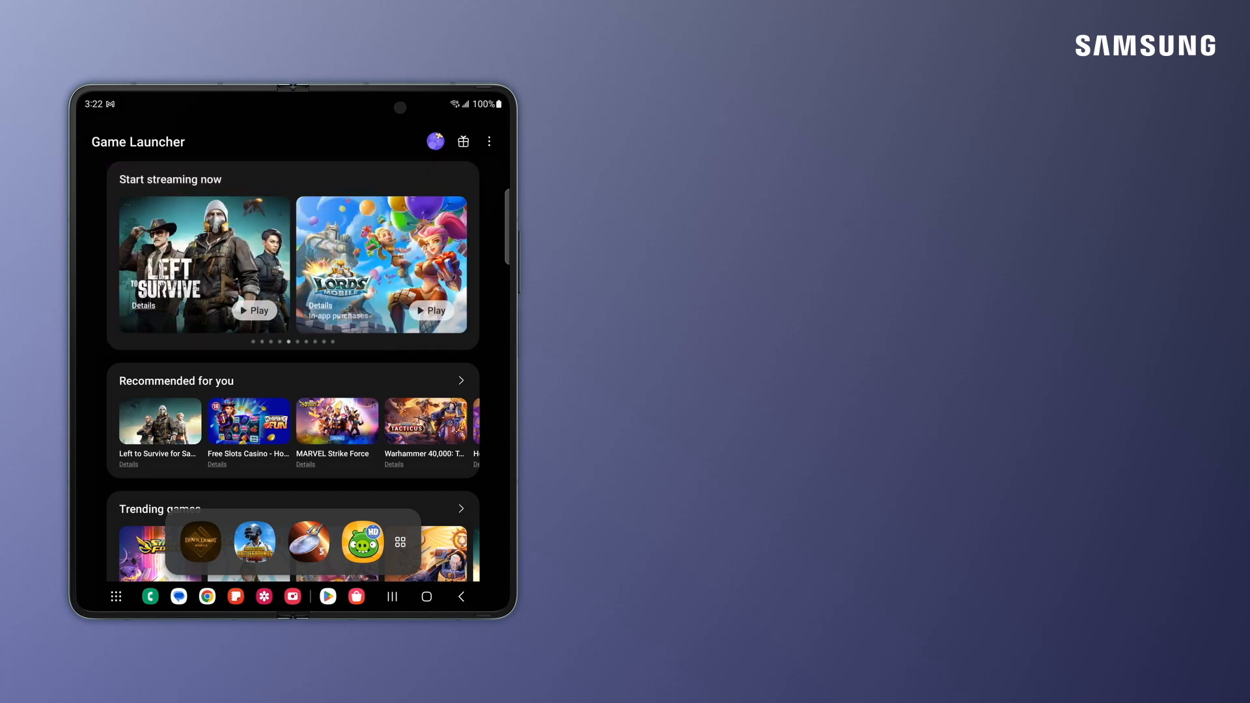
pyautogui.scroll(-3)
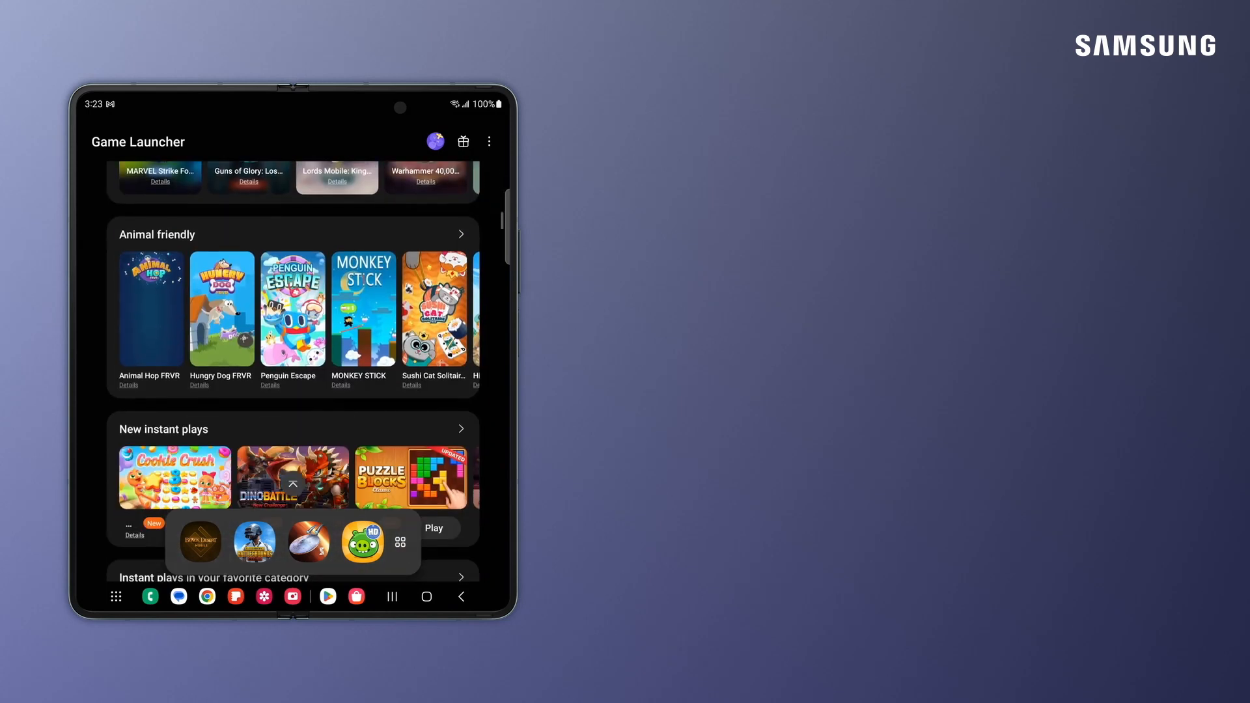
pyautogui.scroll(-3)
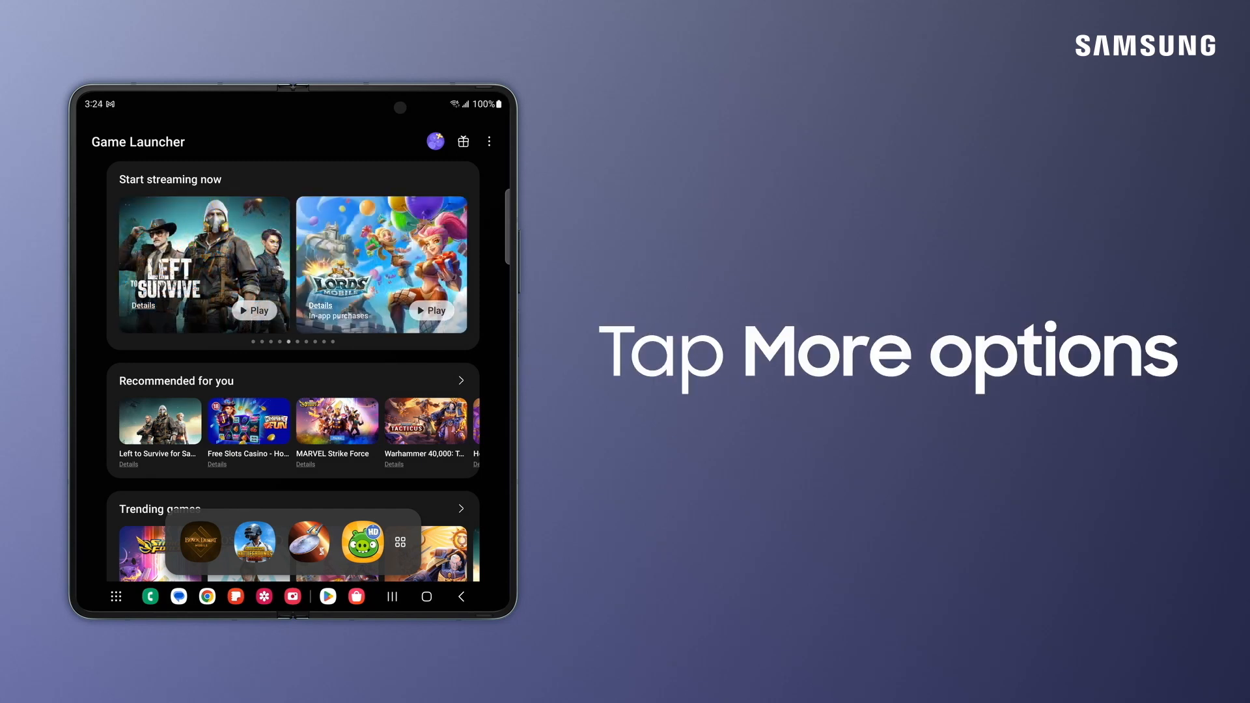
# Visit Game Launcher settings for Show game apps, then return to the launcher home
pyautogui.click(488, 140)
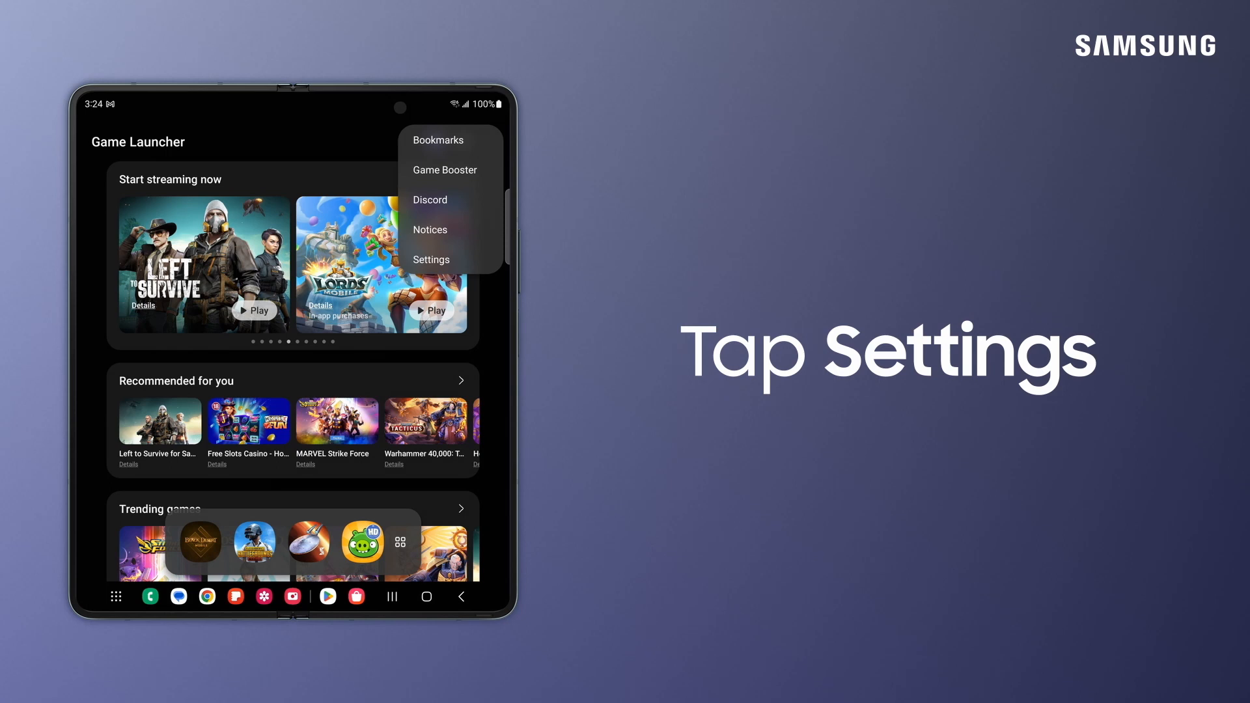
pyautogui.click(430, 259)
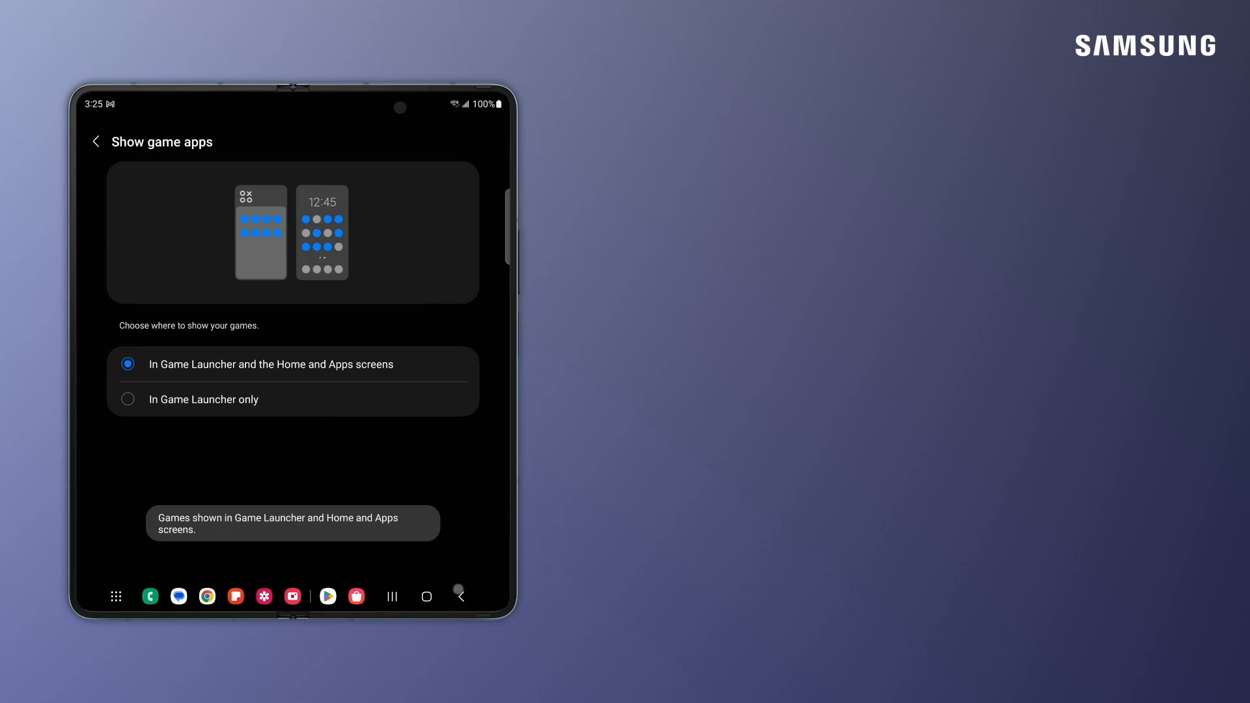
pyautogui.click(95, 141)
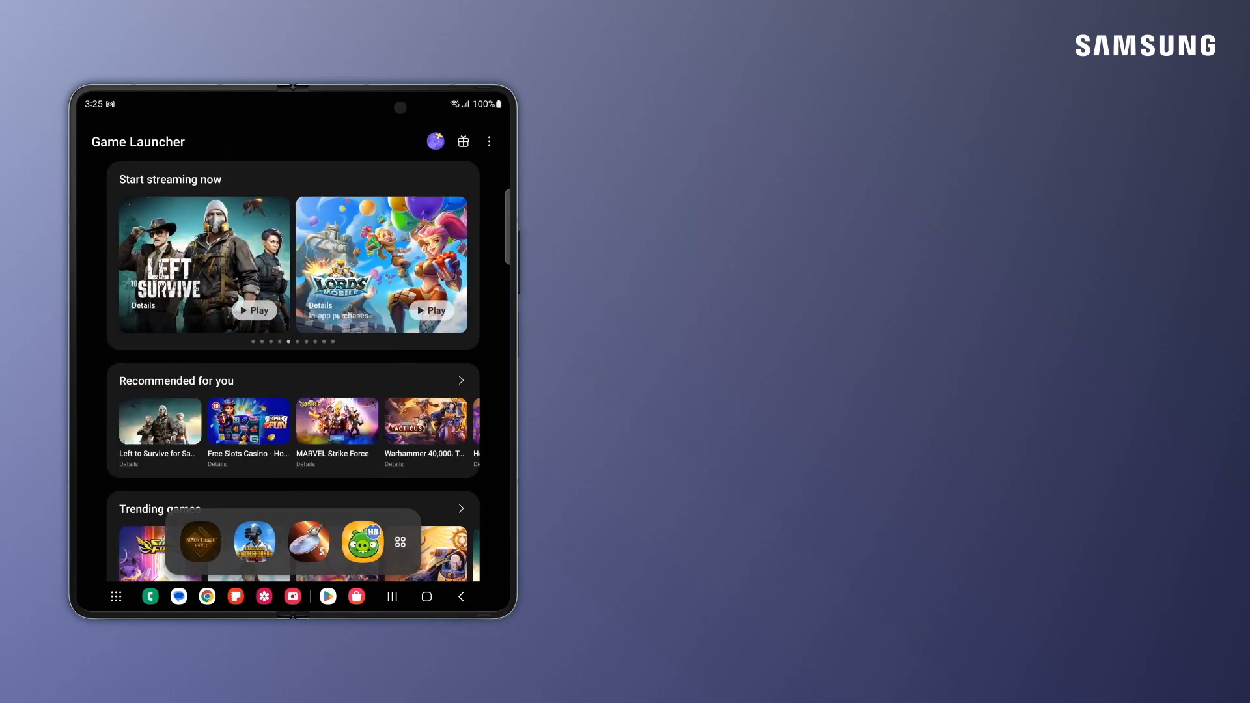